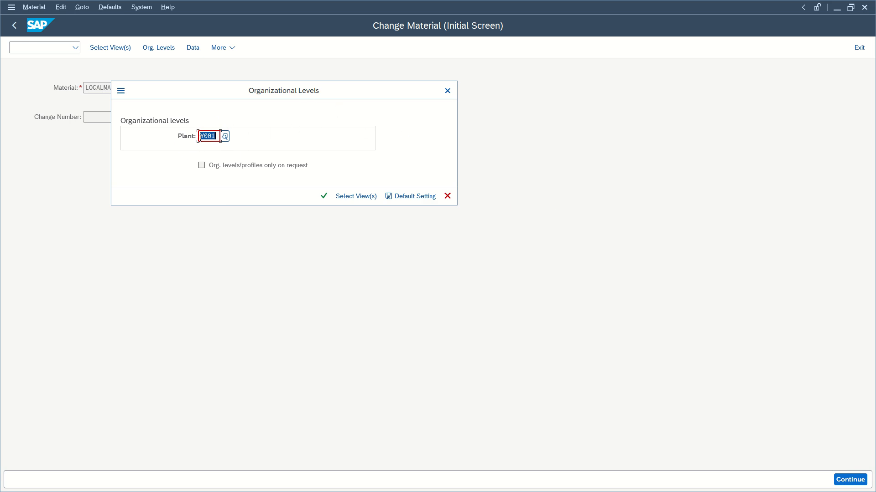
# - Attempt LOCALMAT's Purchasing view at plant Y001, hit the TCURM/T001W error and dismiss it
pyautogui.click(208, 136)
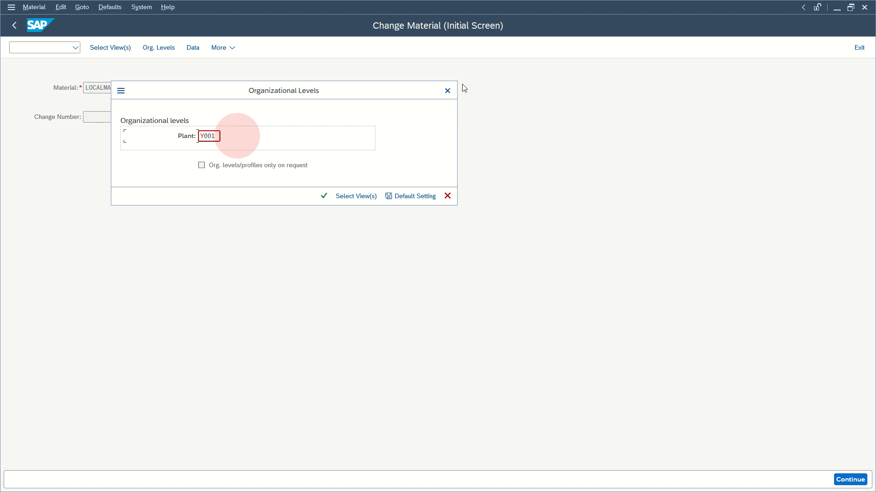
pyautogui.click(447, 90)
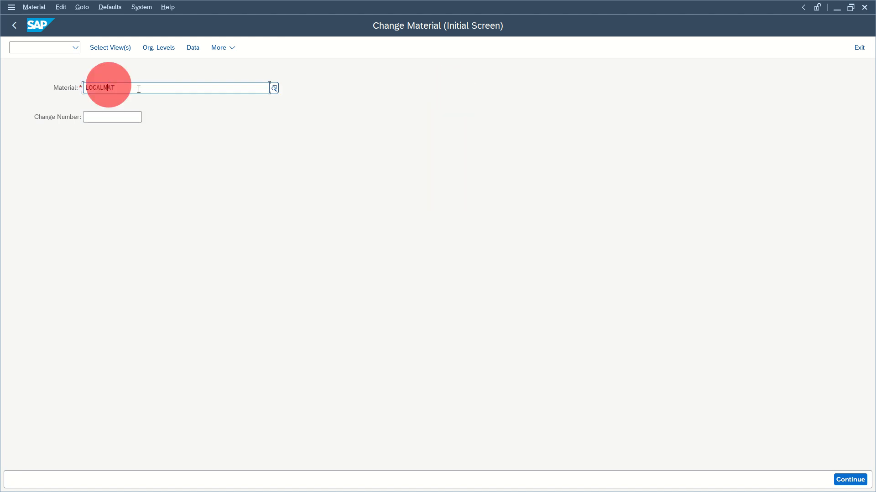
pyautogui.click(110, 48)
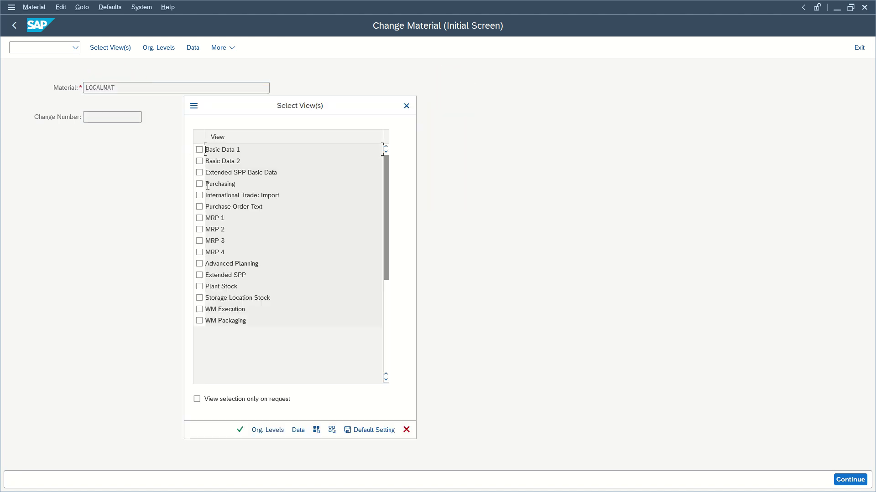
pyautogui.click(200, 184)
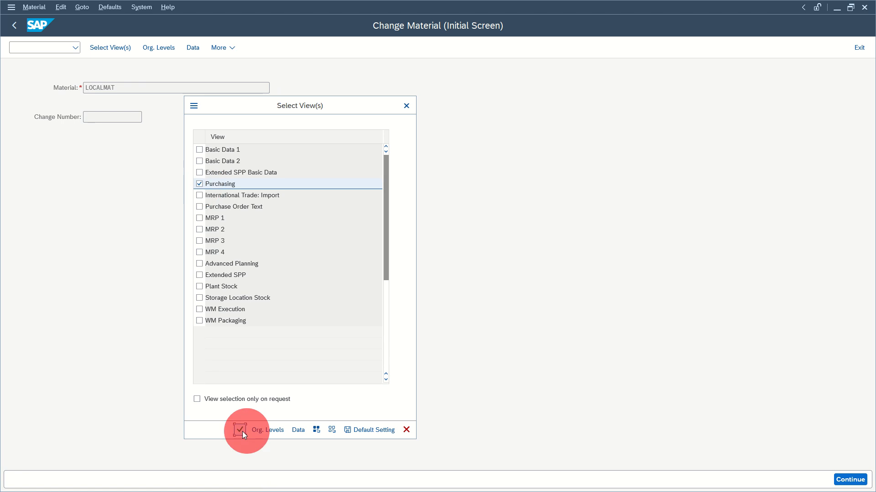
pyautogui.click(267, 429)
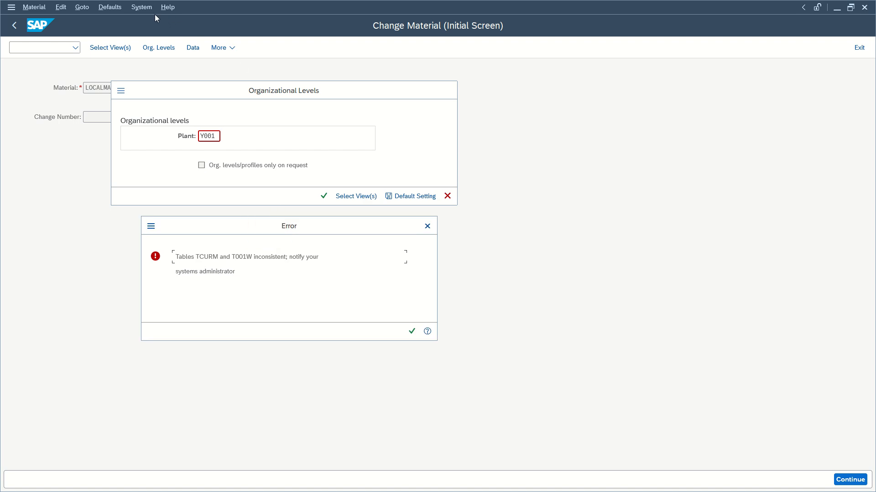
pyautogui.click(411, 331)
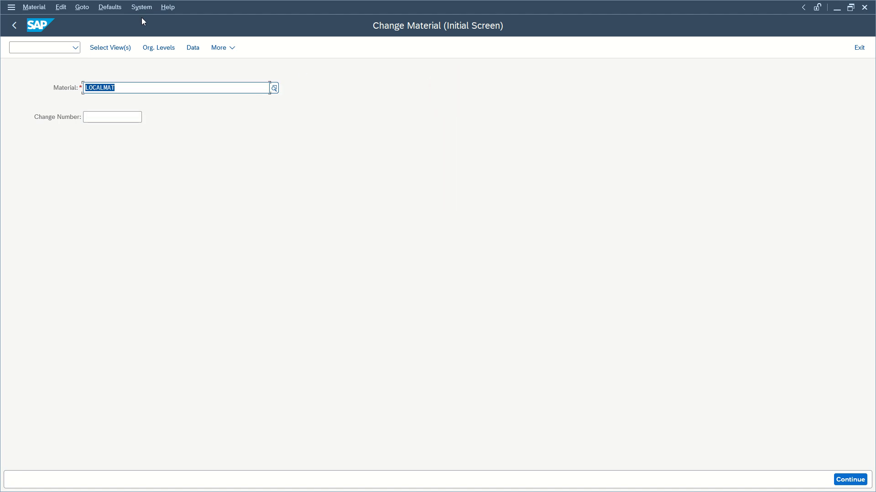
# - Start a new session from the System menu and enter transaction SPRO
pyautogui.click(141, 6)
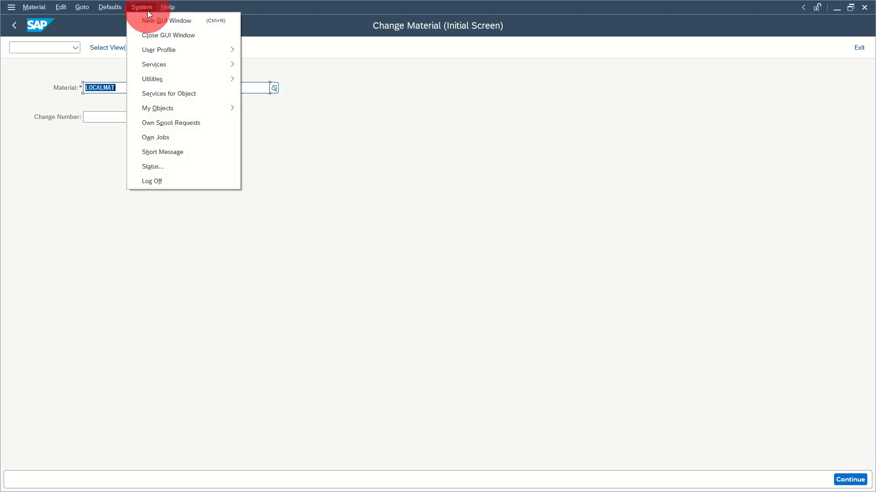
pyautogui.click(13, 26)
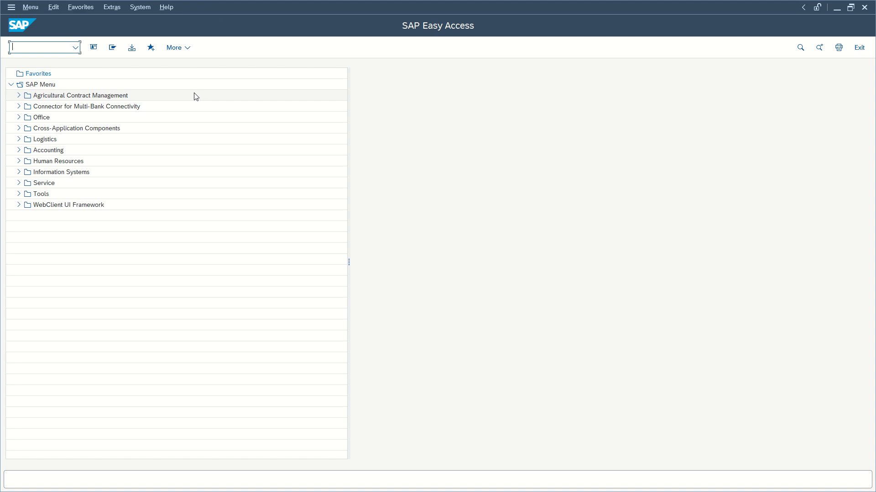
pyautogui.write('spr')
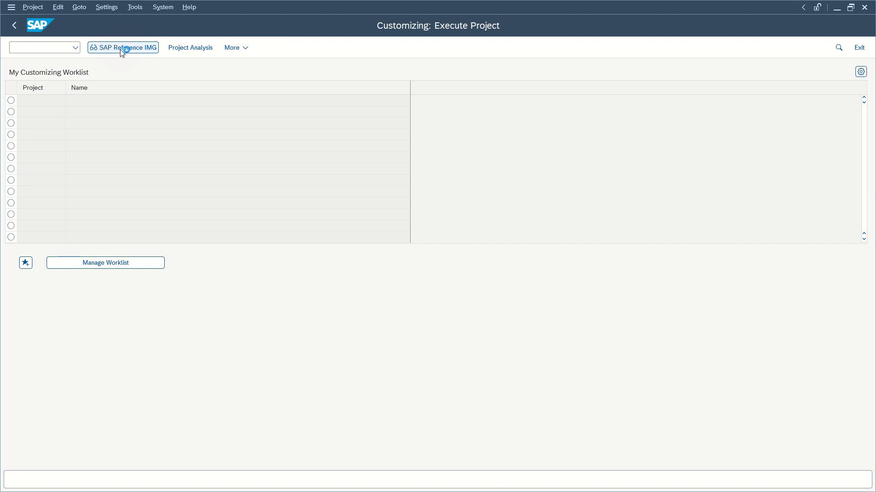
# - In the SAP Reference IMG, expand Enterprise Structure > Assignment and check the Materials Management branch
pyautogui.click(123, 47)
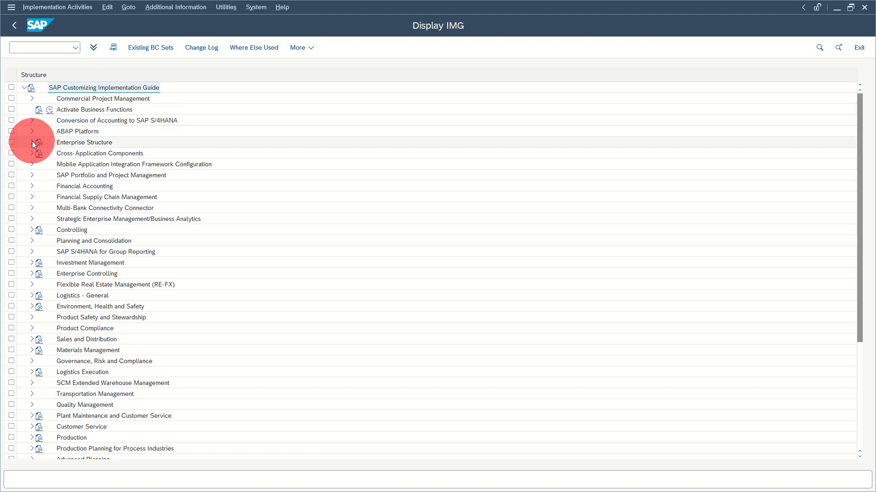
pyautogui.click(32, 142)
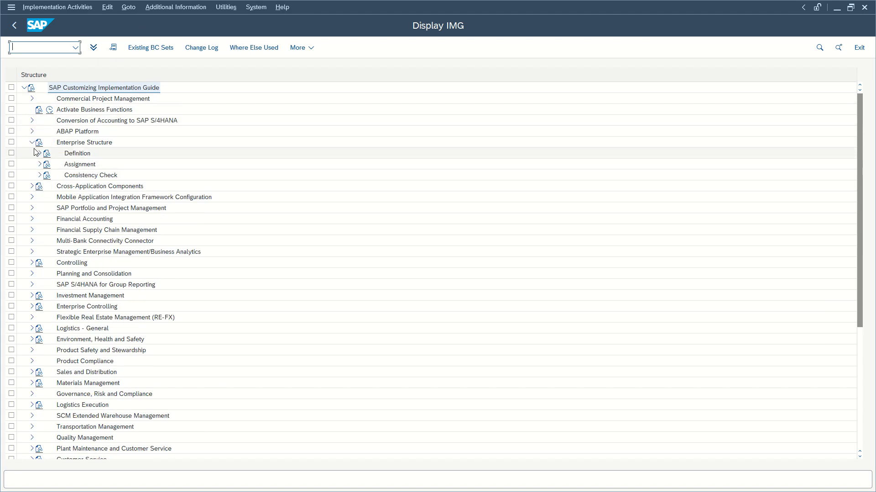
pyautogui.click(39, 164)
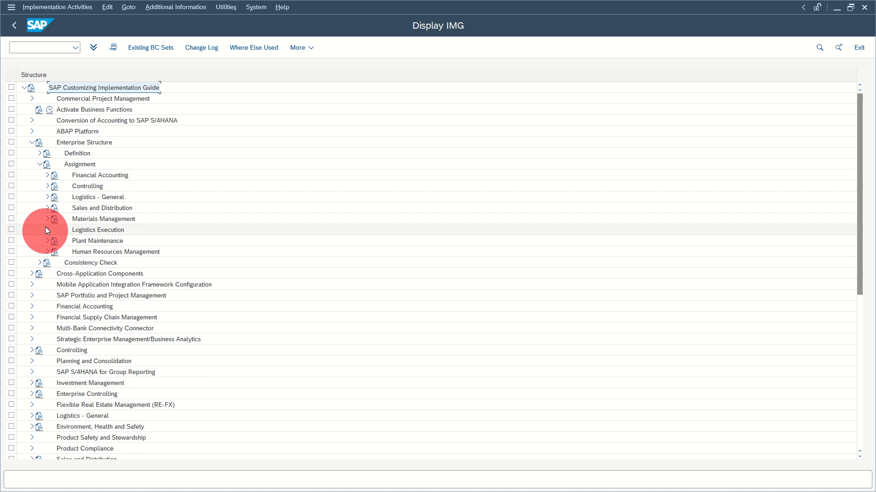
pyautogui.click(48, 217)
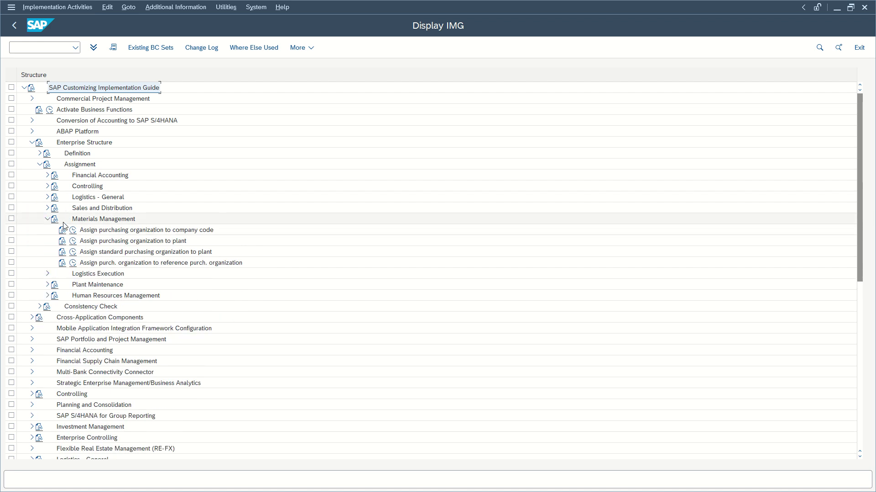
pyautogui.click(47, 218)
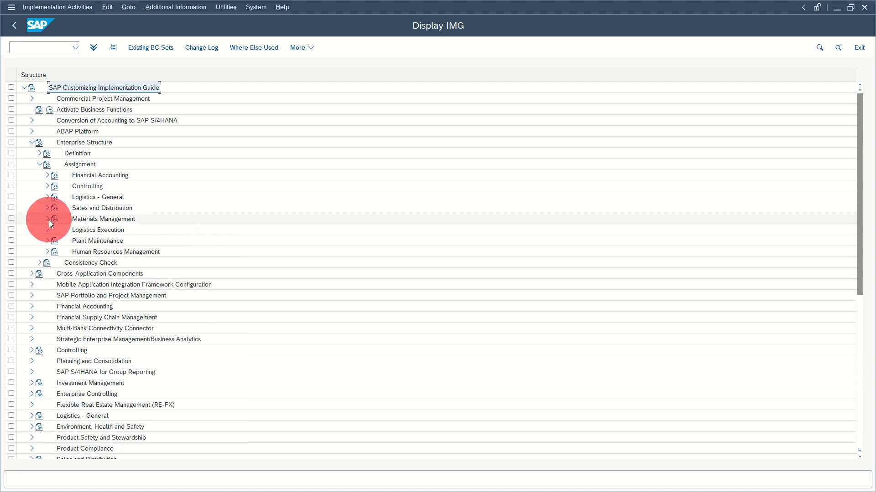
# - Under Logistics - General, run the Assign plant to company code activity
pyautogui.click(46, 197)
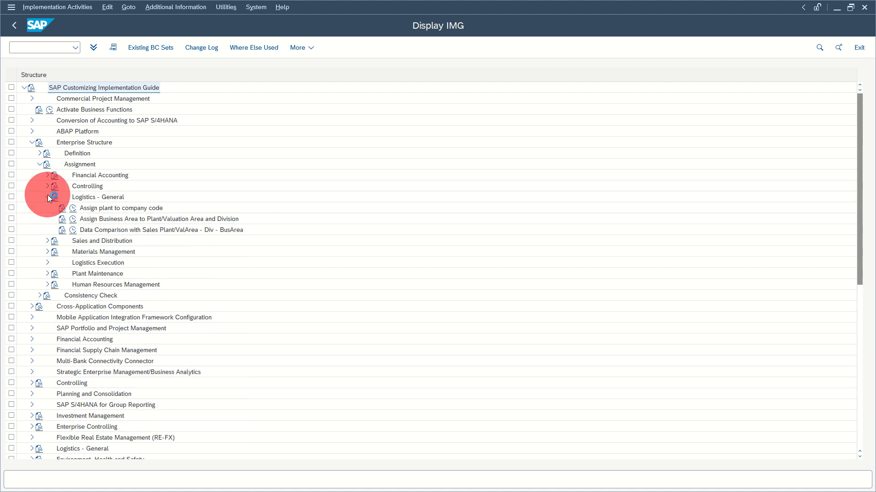
pyautogui.click(47, 197)
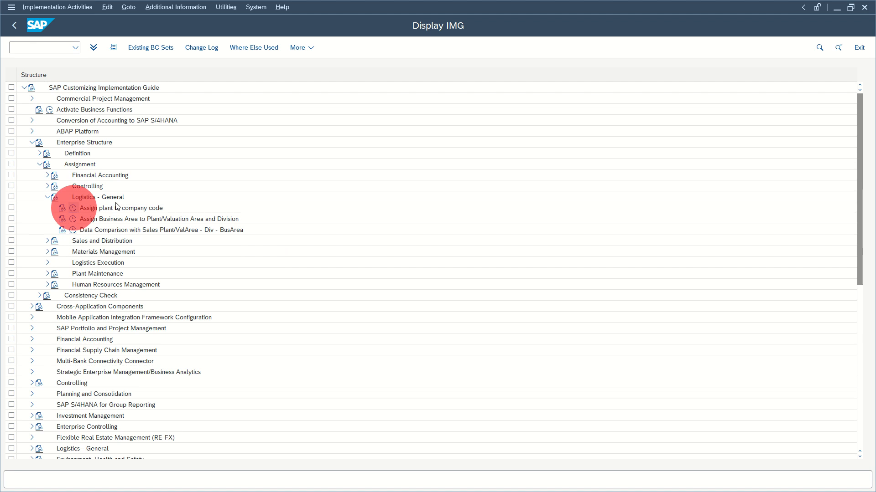
pyautogui.doubleClick(110, 208)
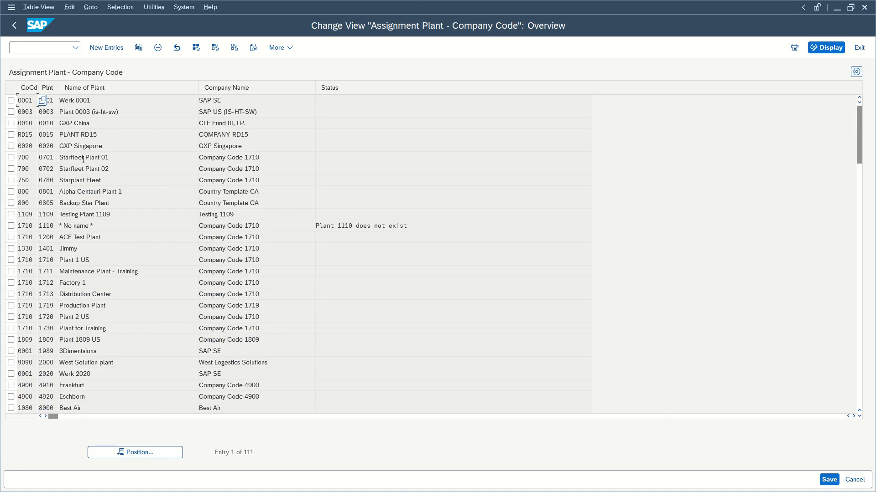
pyautogui.scroll(-3)
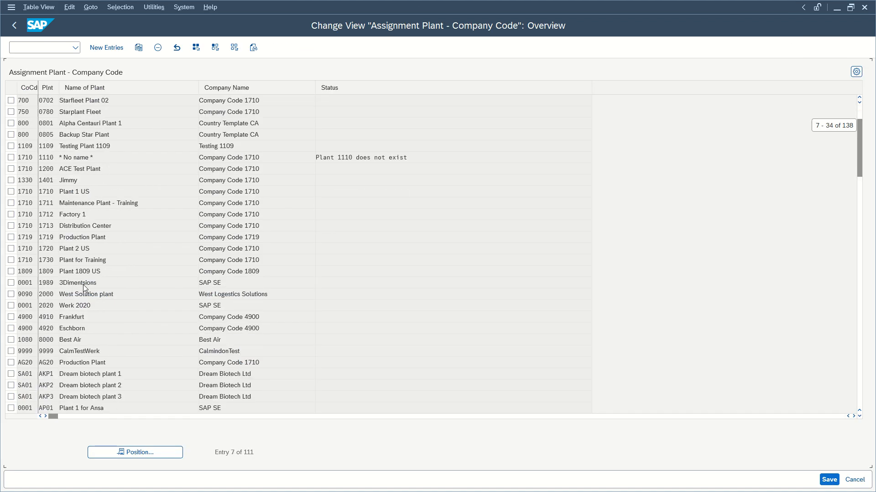
pyautogui.scroll(-3)
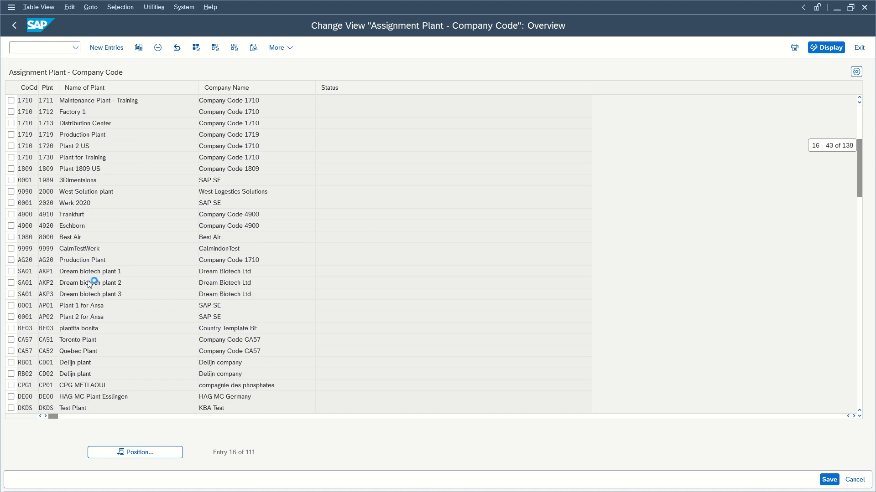
pyautogui.scroll(3)
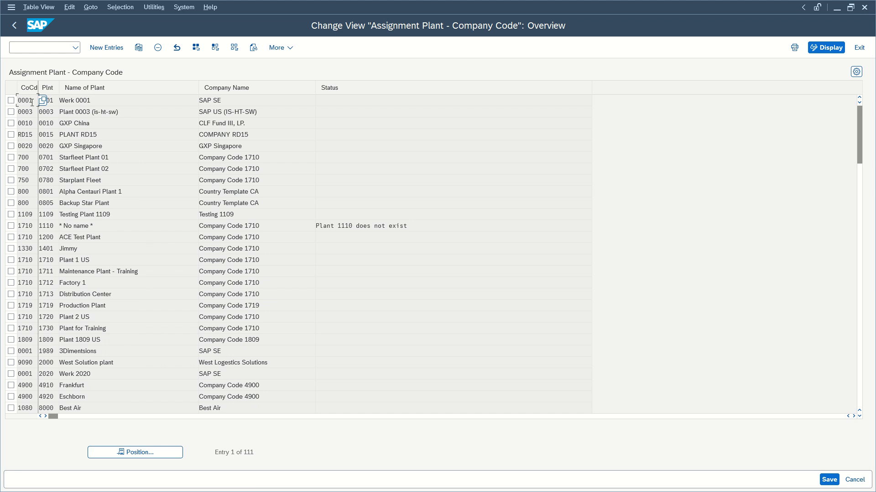
pyautogui.click(106, 47)
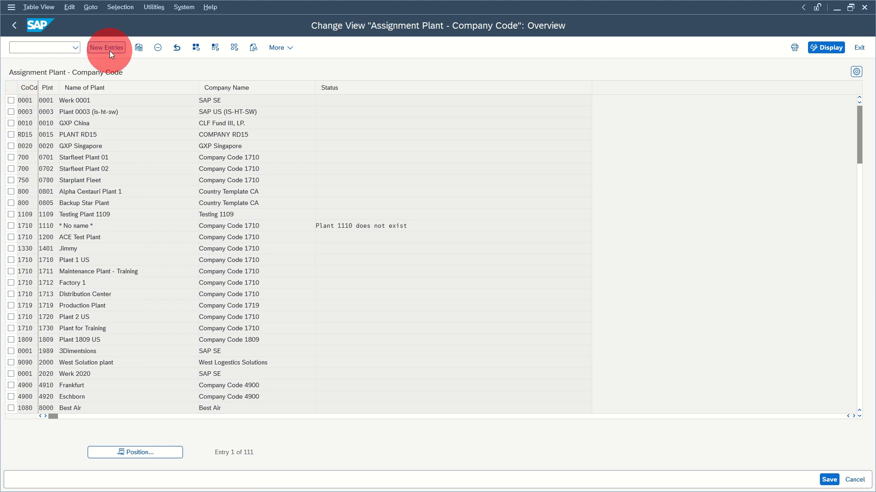
# - Enter a new assignment of plant Y001 to company code 0001 and accept the country mismatch notice
pyautogui.click(106, 48)
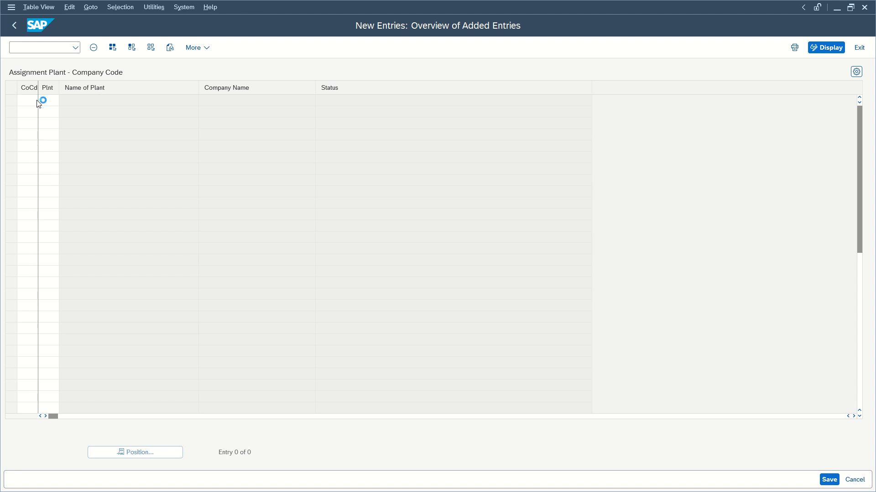
pyautogui.write('0001')
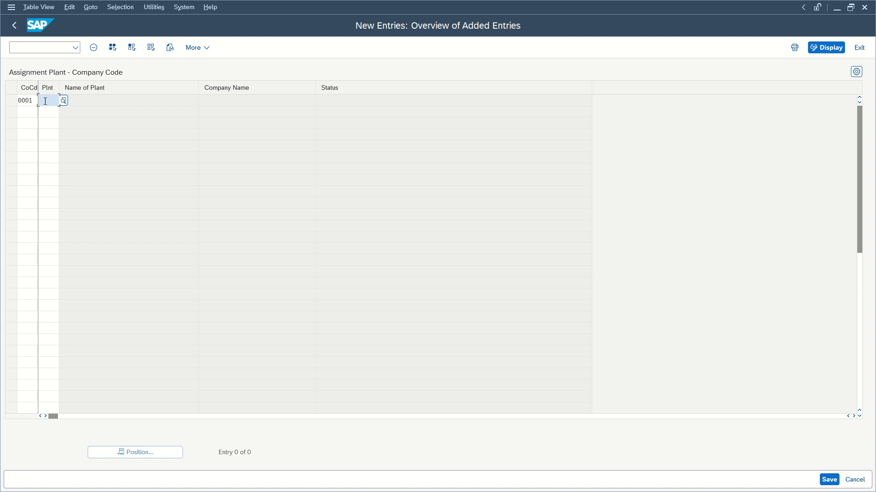
pyautogui.write('y001')
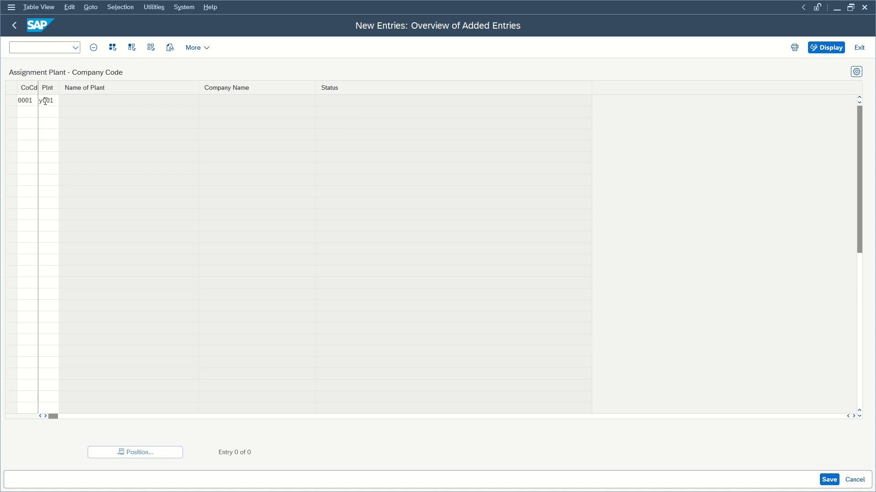
pyautogui.click(828, 479)
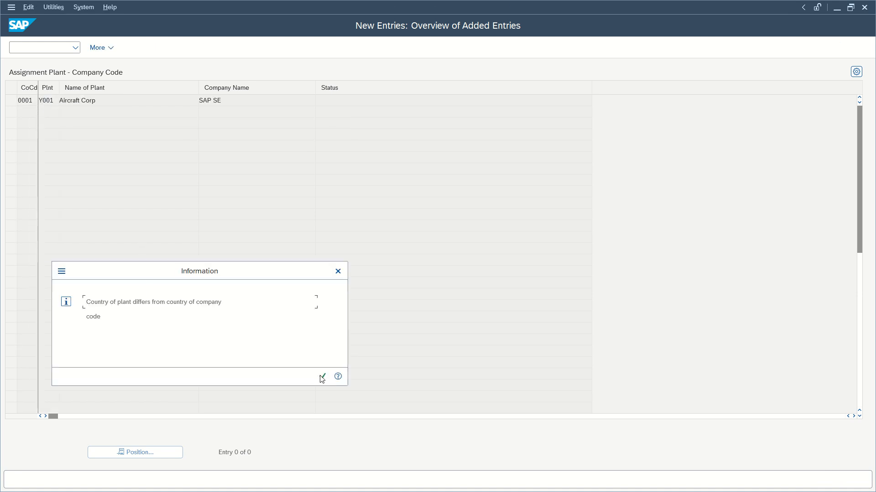
pyautogui.click(322, 377)
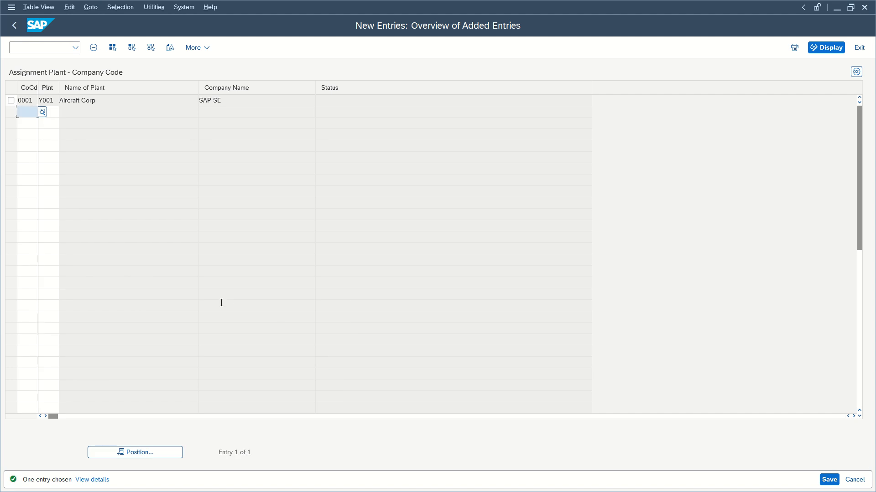
# - Save the new plant assignment into the proposed customizing request
pyautogui.click(829, 480)
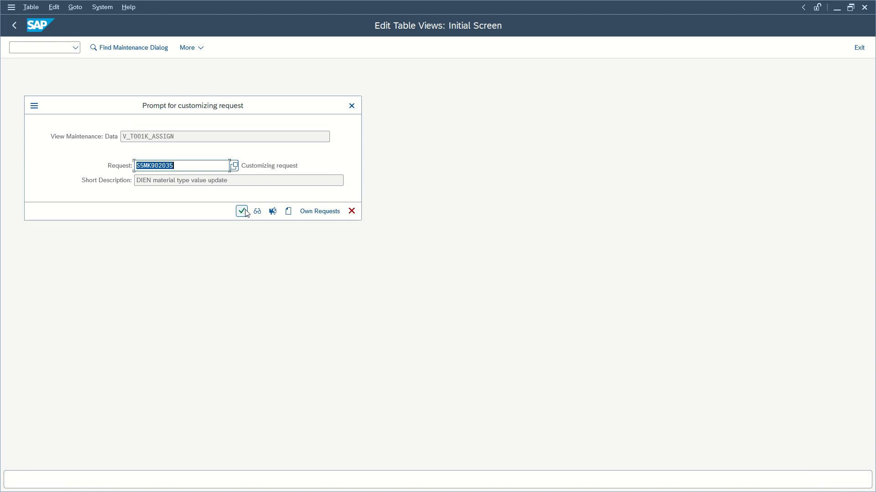
pyautogui.click(241, 211)
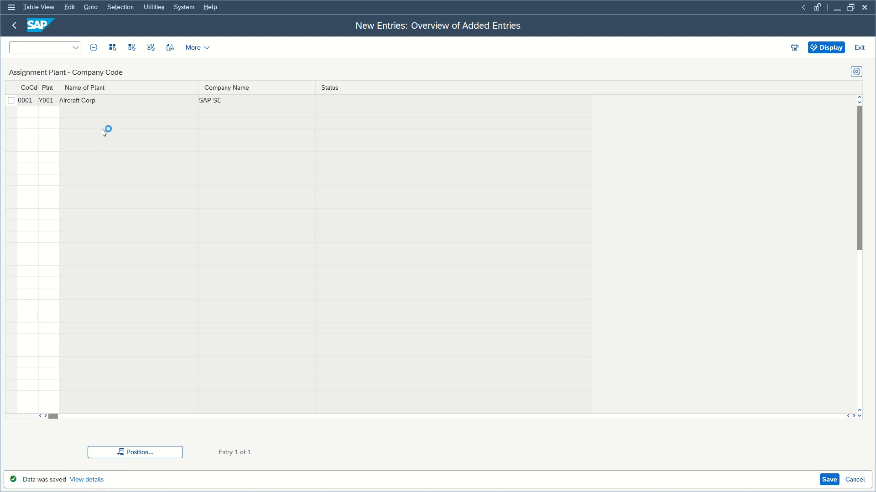
# - View the save confirmation details and close the Performance Assistant
pyautogui.click(87, 478)
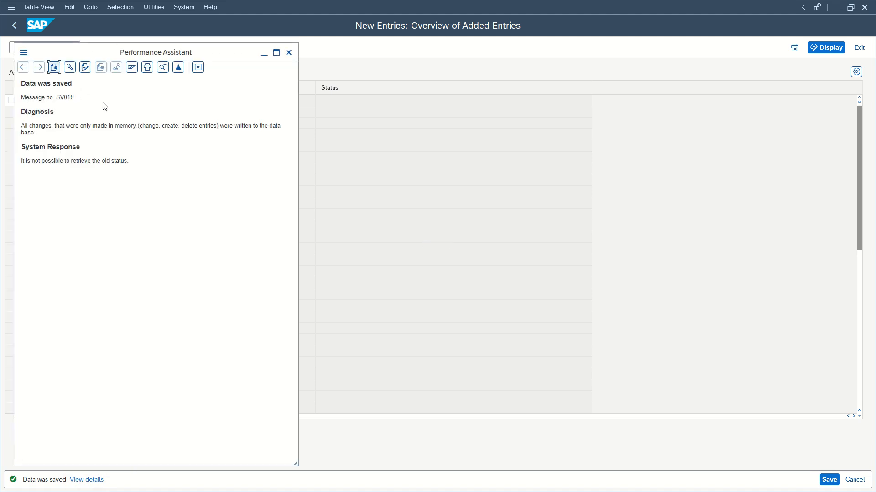
pyautogui.click(289, 52)
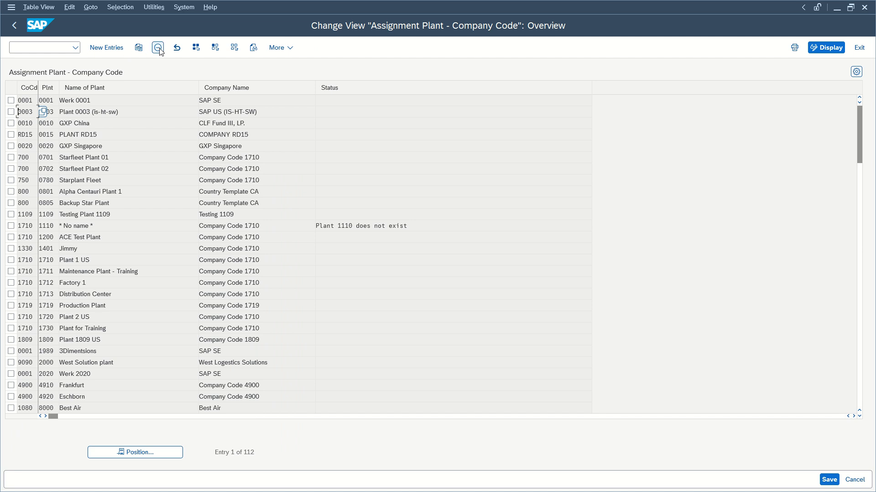
# - Scroll the assignment list to the Y001 Aircraft Corp row under company code 0001 and mark it
pyautogui.scroll(-3)
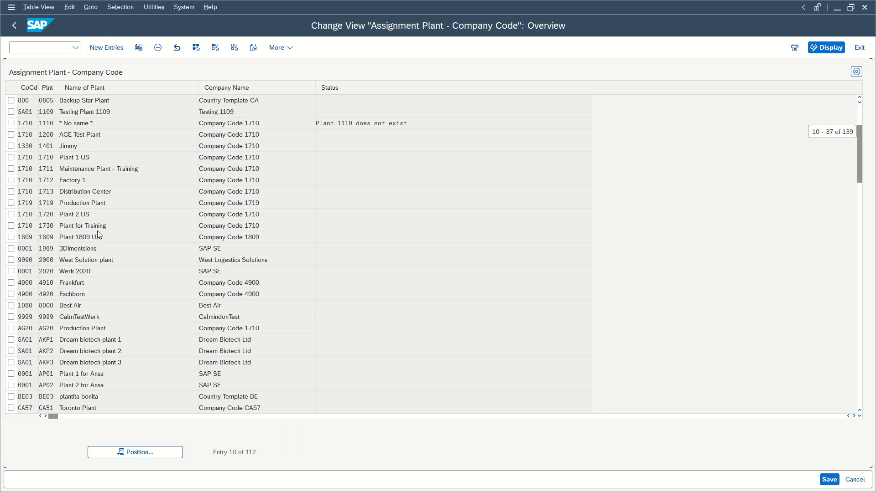
pyautogui.scroll(-3)
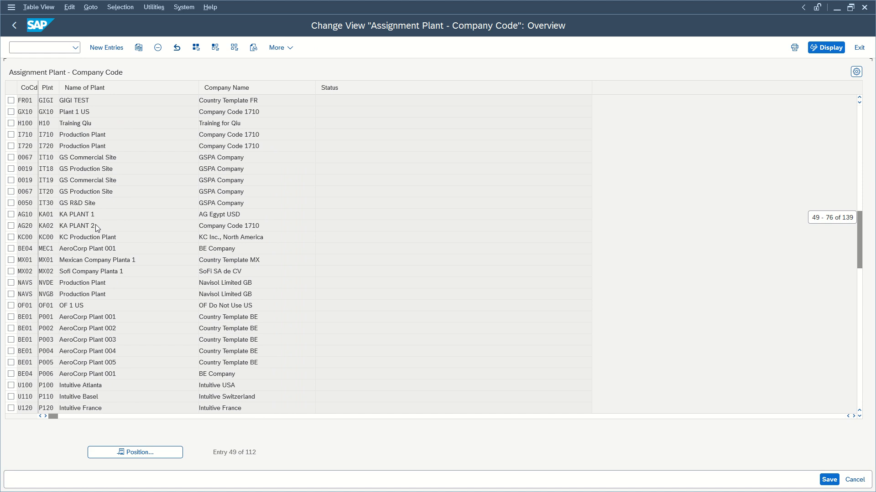
pyautogui.scroll(-3)
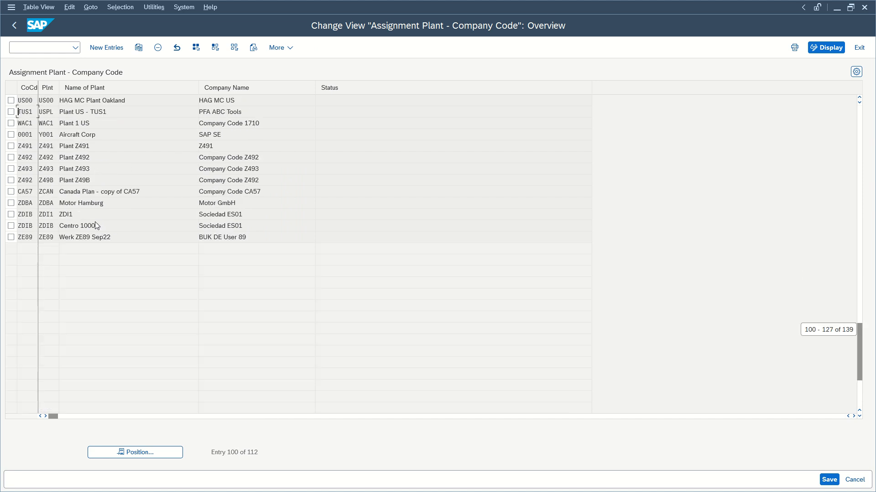
pyautogui.scroll(-3)
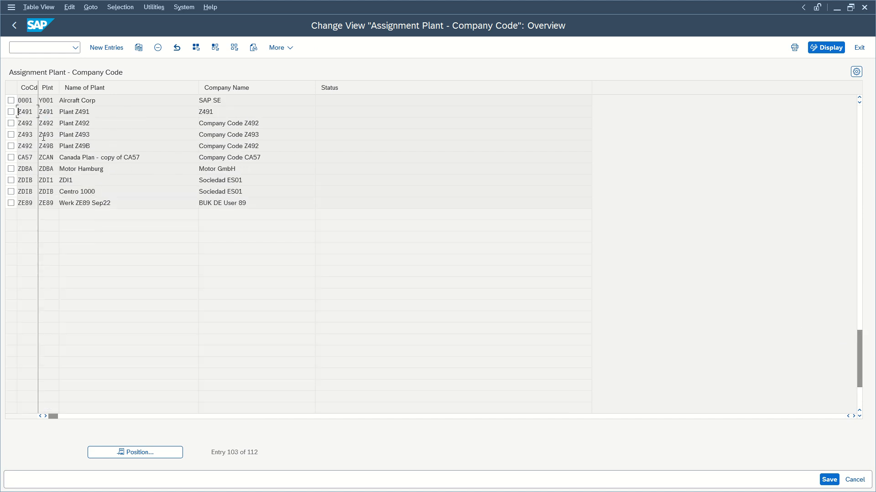
pyautogui.scroll(3)
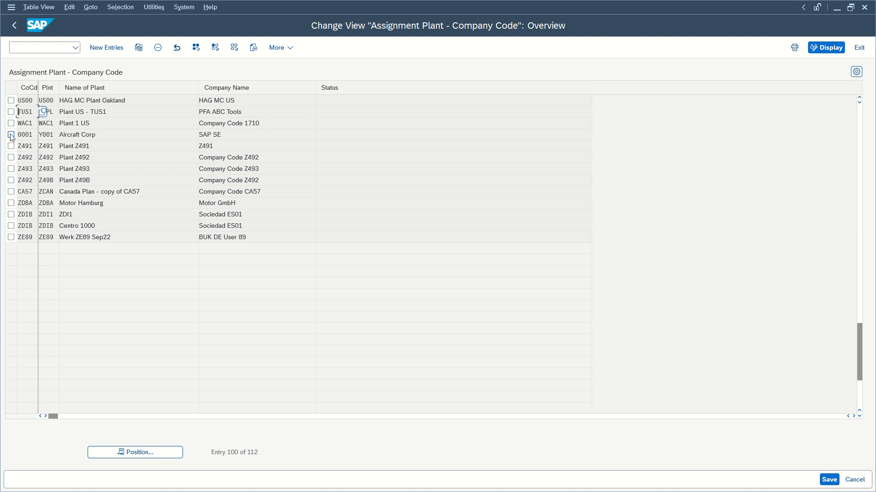
pyautogui.click(11, 135)
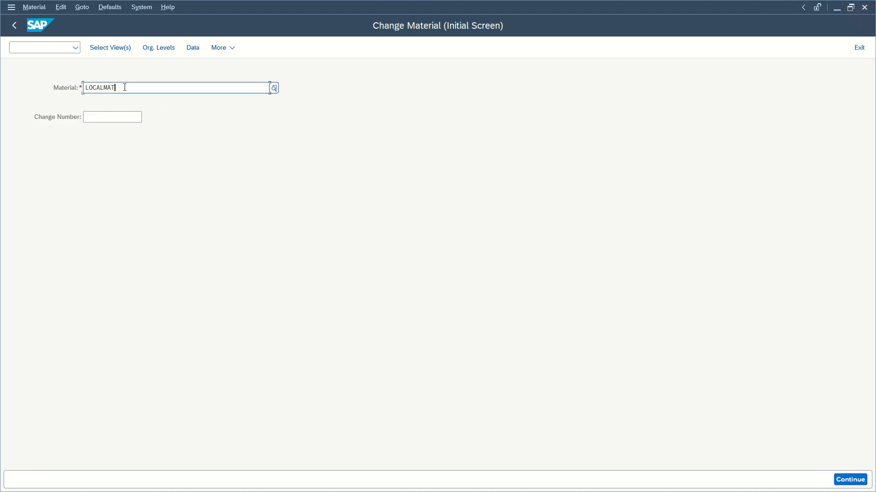
# - Submit Purchasing view at plant Y001 for LOCALMAT, dismiss the TCURM/T001W error and cancel the org levels entry
pyautogui.click(110, 47)
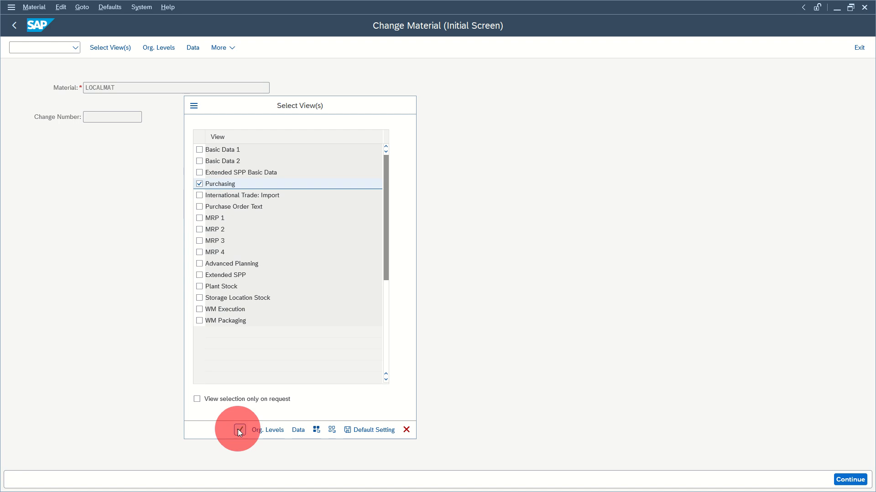
pyautogui.click(240, 430)
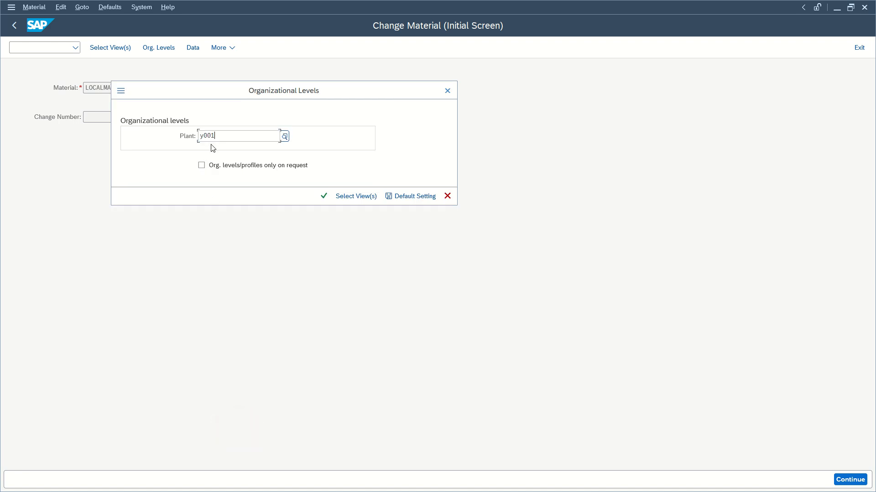
pyautogui.click(356, 197)
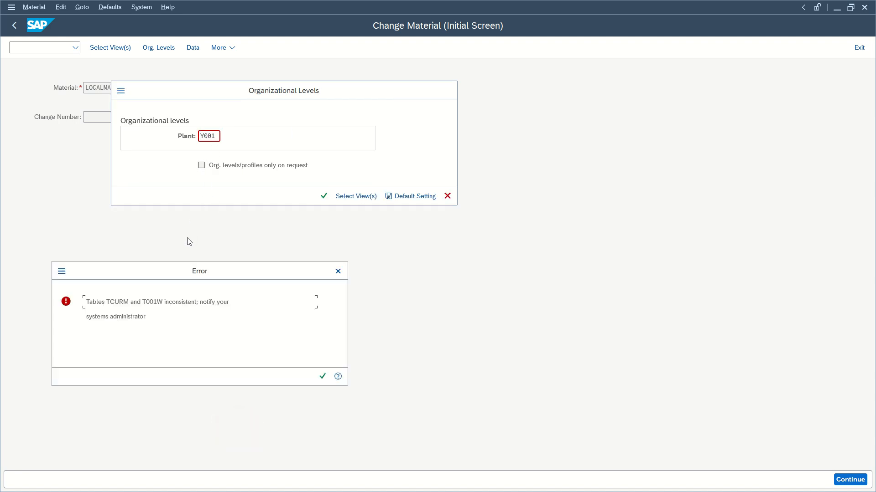
pyautogui.click(322, 376)
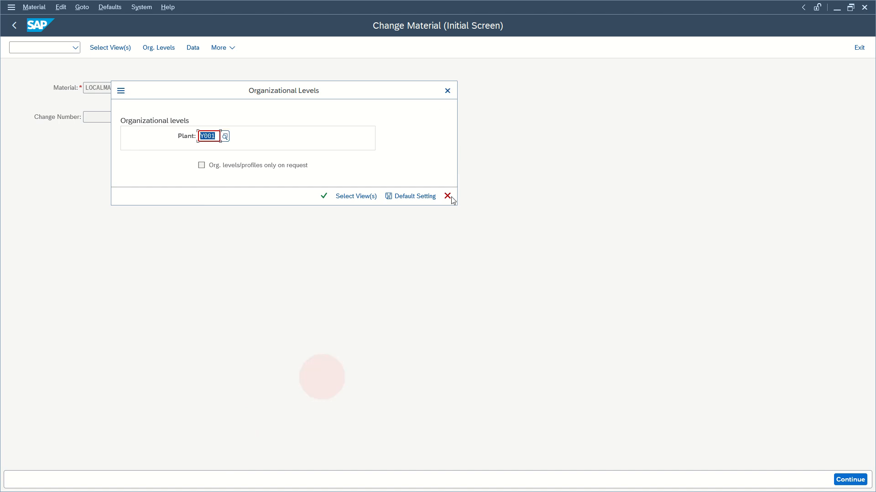
pyautogui.click(447, 196)
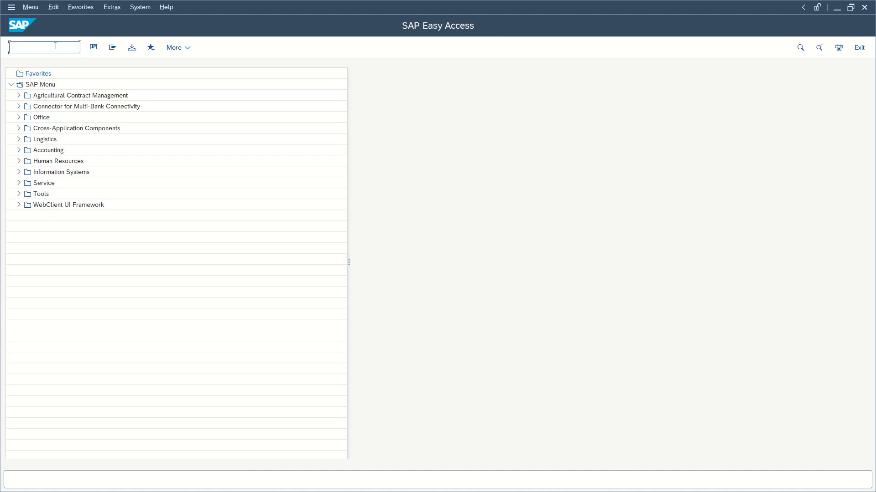
# - Run MM02 for LOCALMAT Purchasing at plant Y001, now getting the 'no data in plant' error, and select its text
pyautogui.write('mm02')
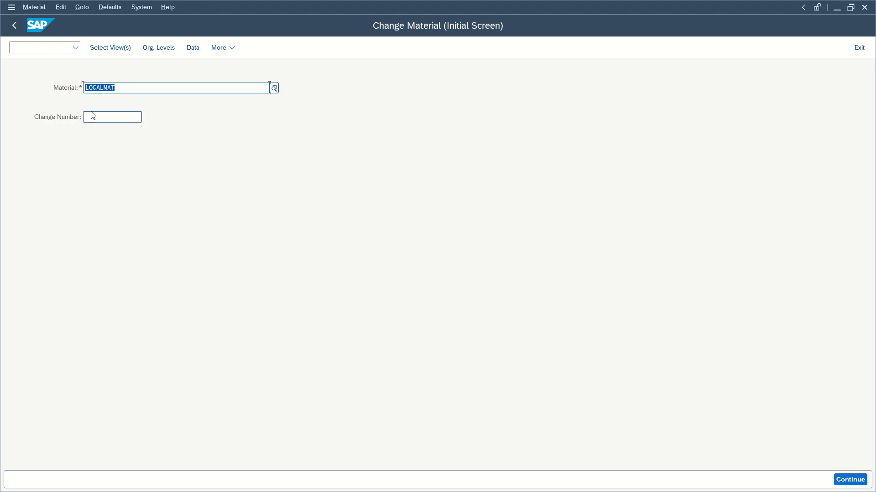
pyautogui.click(111, 47)
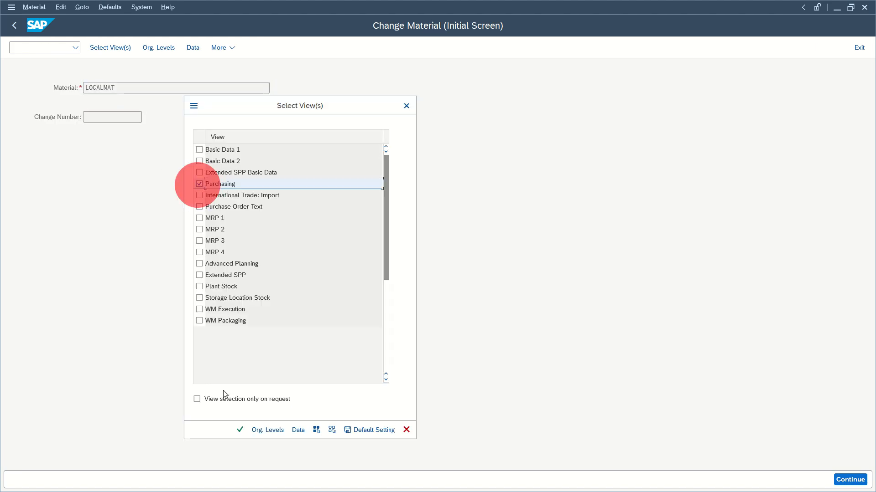
pyautogui.click(267, 430)
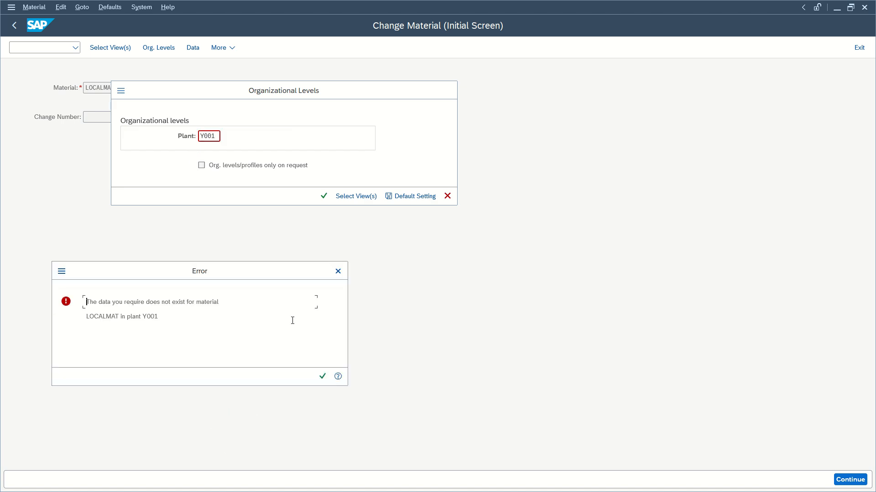
pyautogui.moveTo(286, 304)
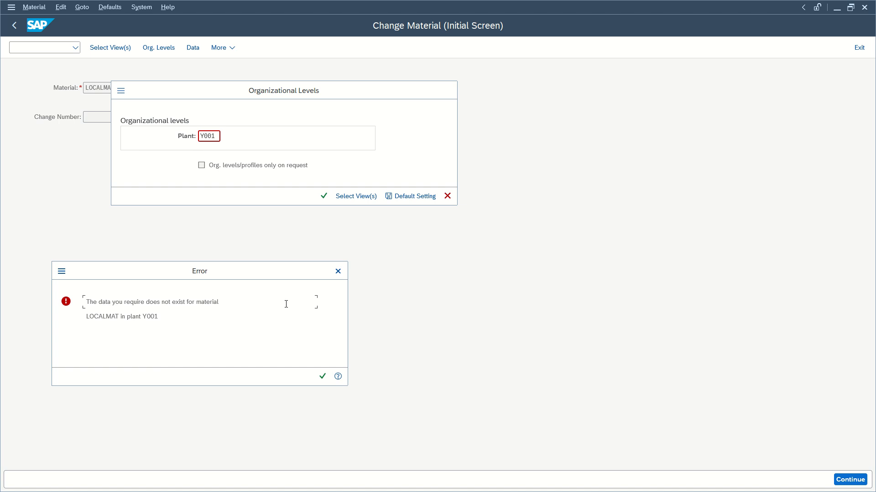
pyautogui.doubleClick(152, 302)
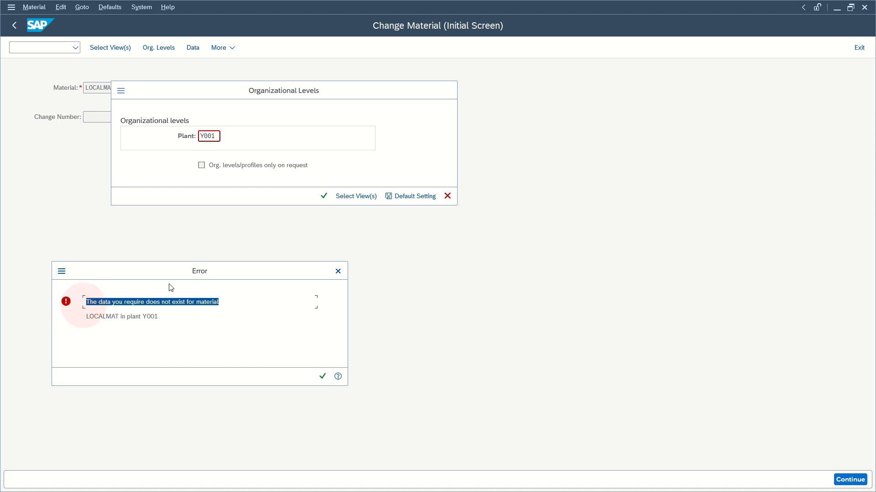
pyautogui.moveTo(266, 279)
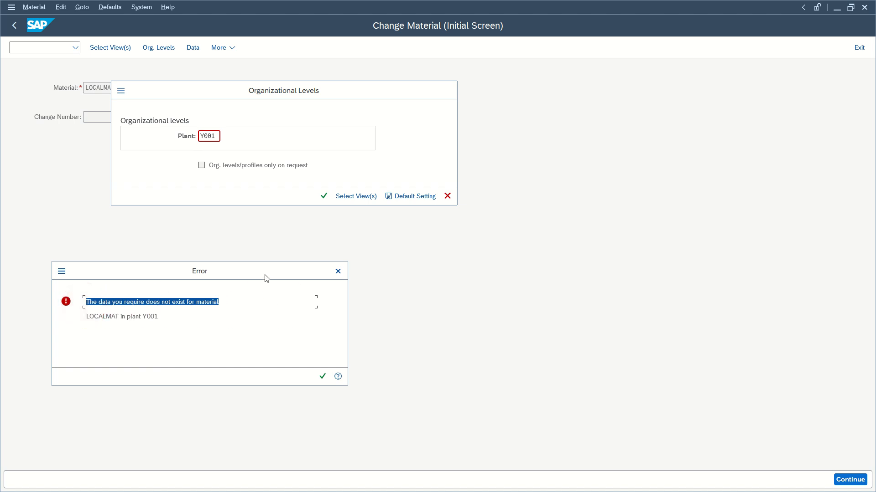
pyautogui.moveTo(139, 300)
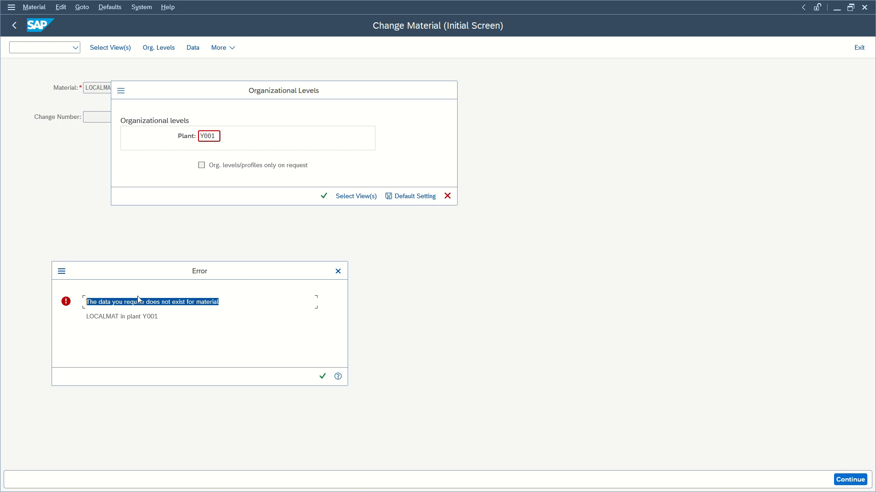
pyautogui.moveTo(96, 317)
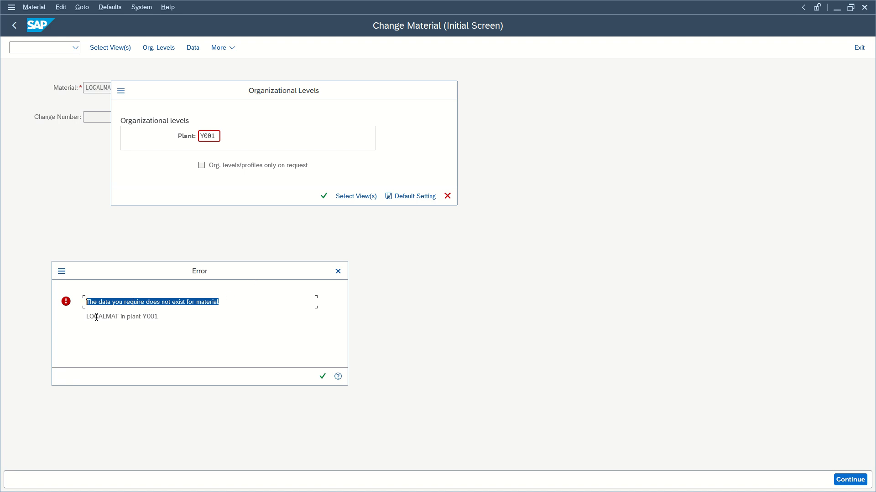